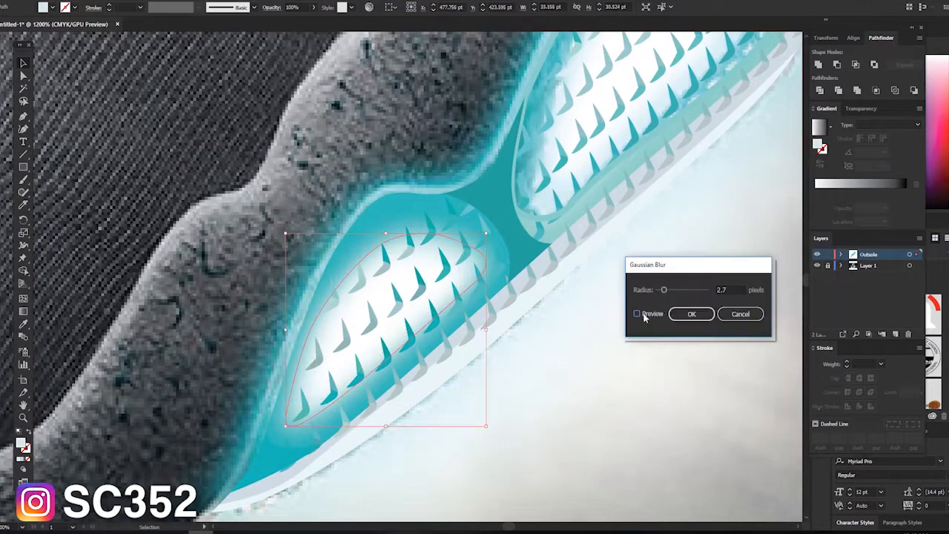
Preview the Gaussian Blur on the outsole glow
{"action": "left_click", "coordinate": [691, 314]}
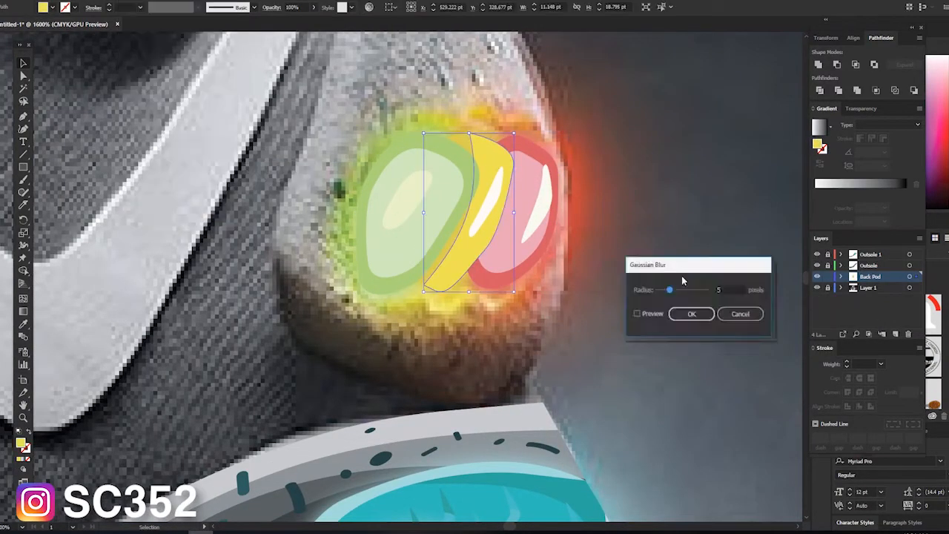
Confirm the Gaussian Blur so the green, yellow and red back pod lights glow
{"action": "left_click", "coordinate": [690, 314]}
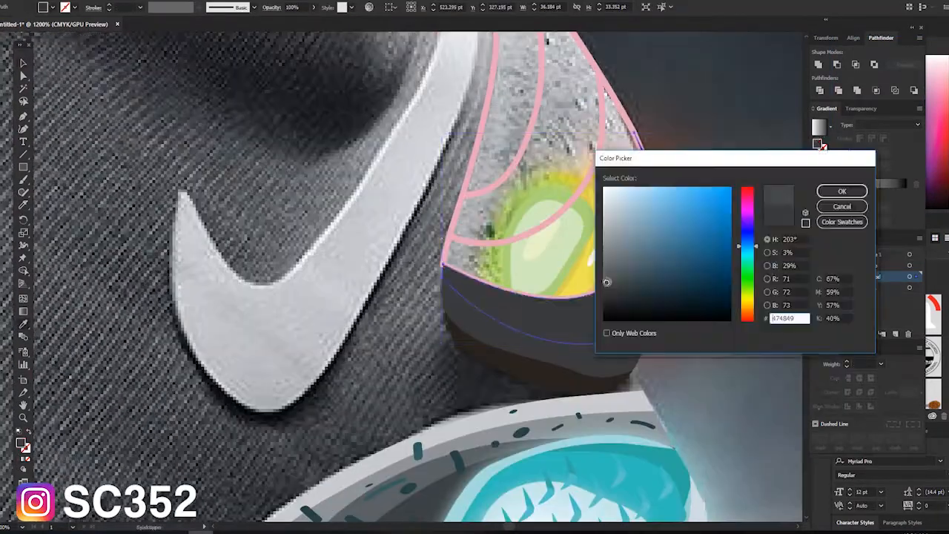
Confirm the dark grey fill colour for the back pod panels
{"action": "left_click", "coordinate": [842, 190]}
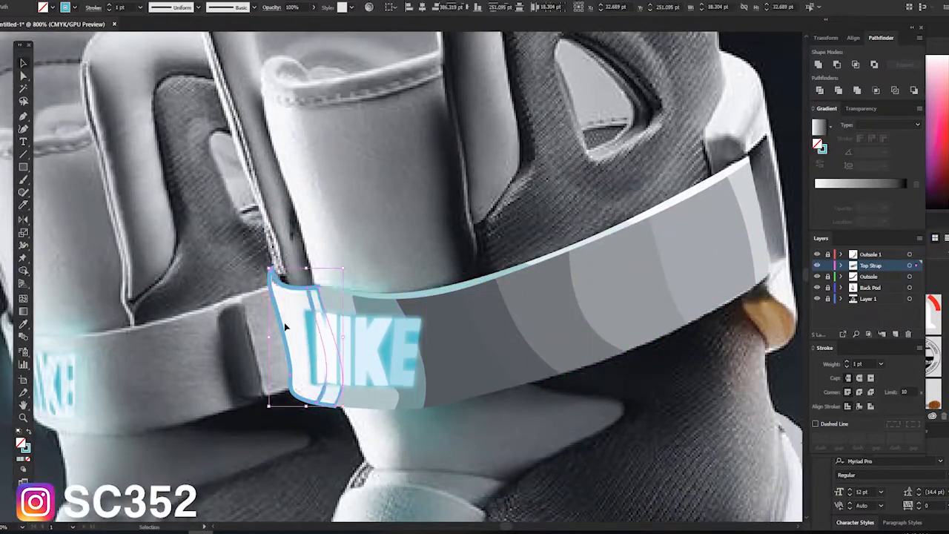
Open the fill colour picker for the swoosh highlight shape
{"action": "double_click", "coordinate": [819, 144]}
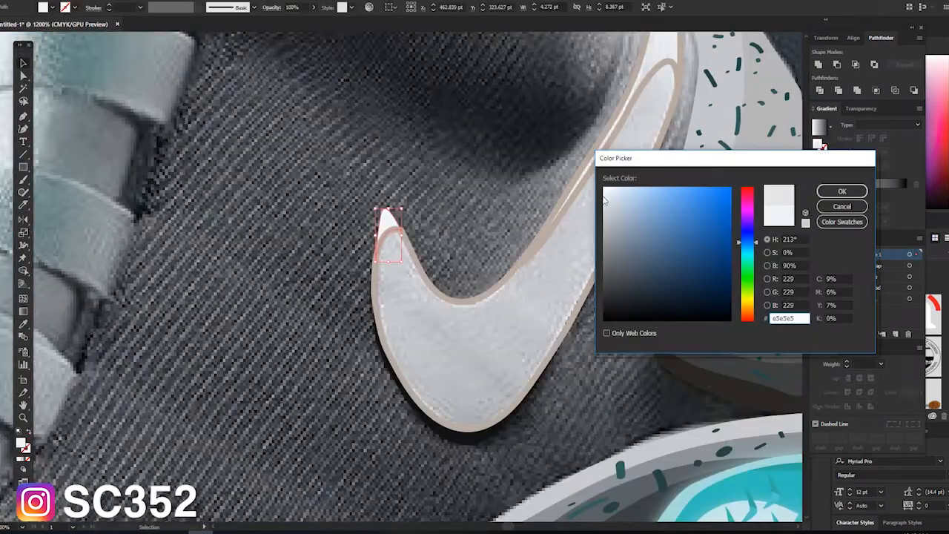
Confirm the light grey swoosh highlight fill and the grey upper panel fill
{"action": "left_click", "coordinate": [841, 191]}
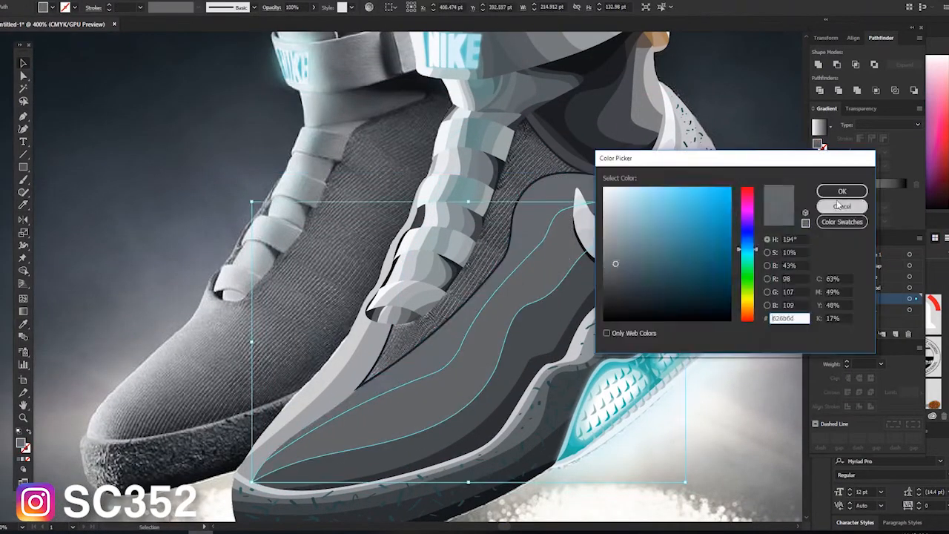
{"action": "left_click", "coordinate": [841, 191]}
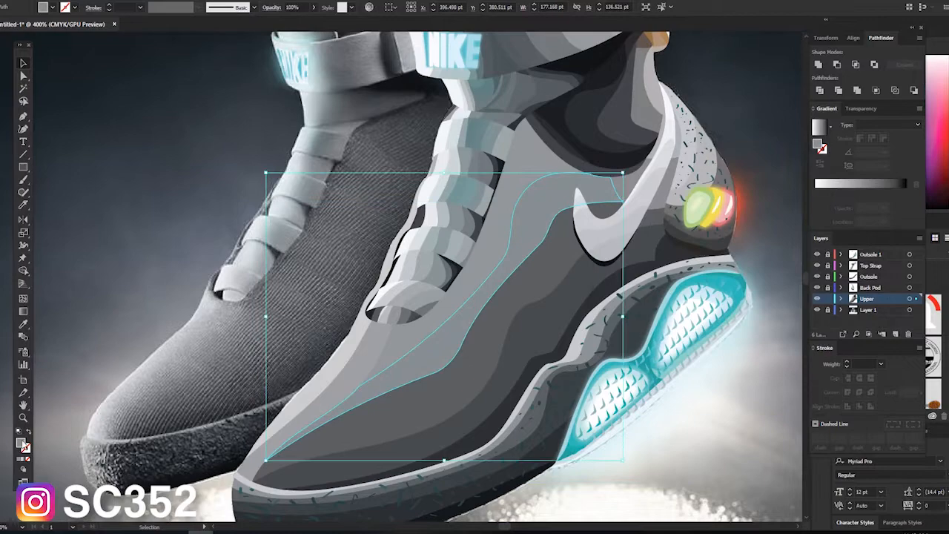